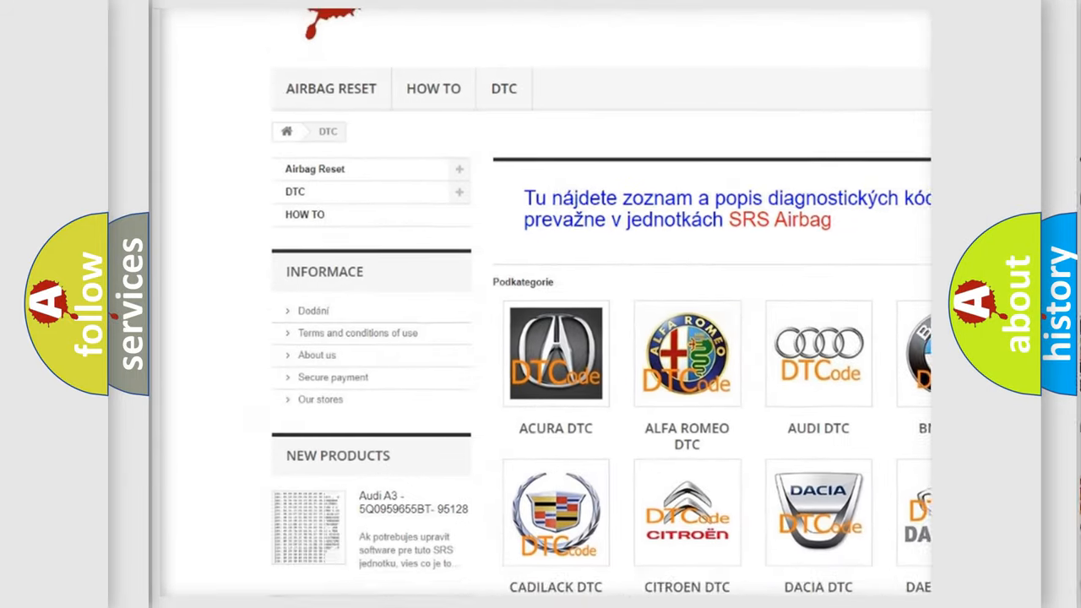
scroll("down", 3)
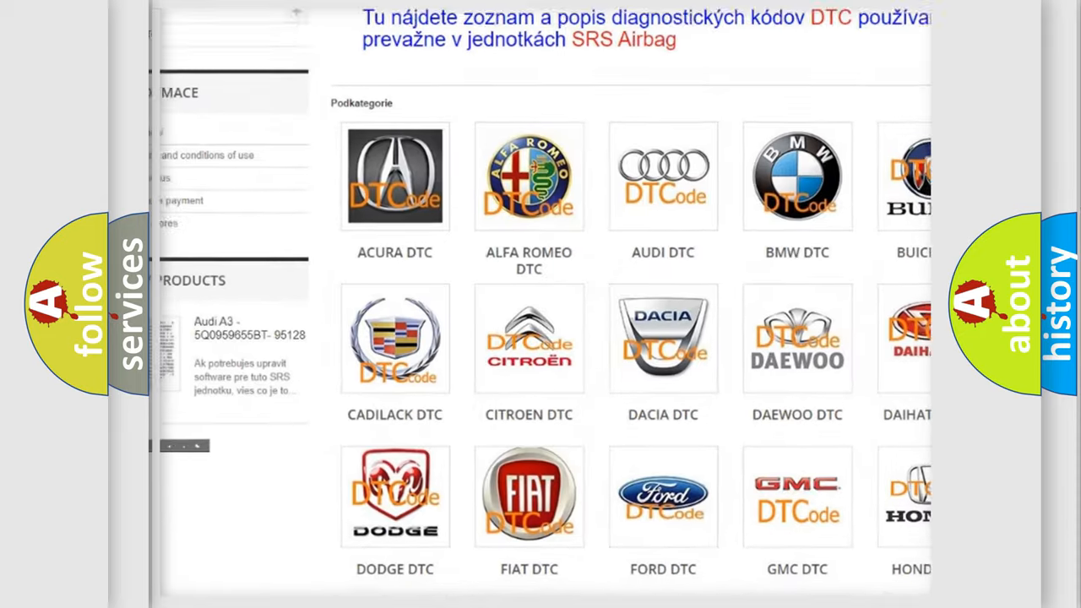
scroll("down", 3)
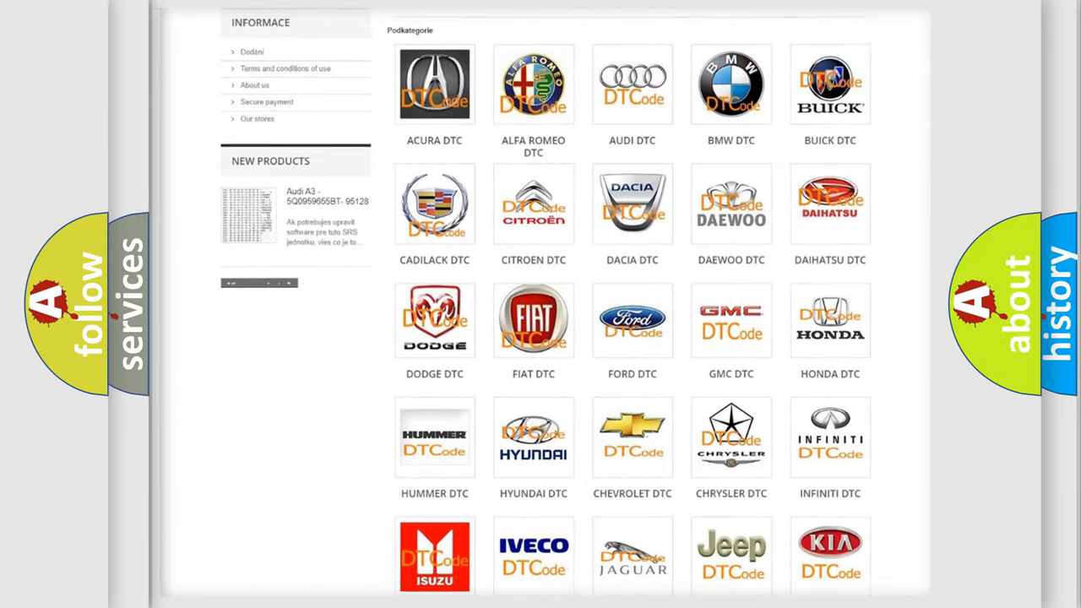
scroll("down", 3)
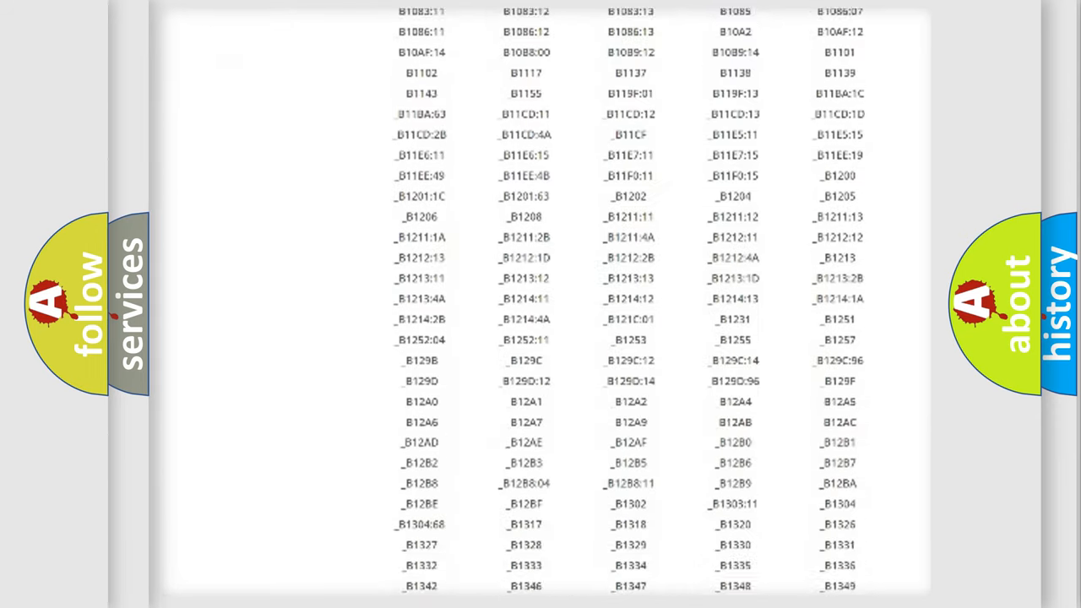
scroll("down", 3)
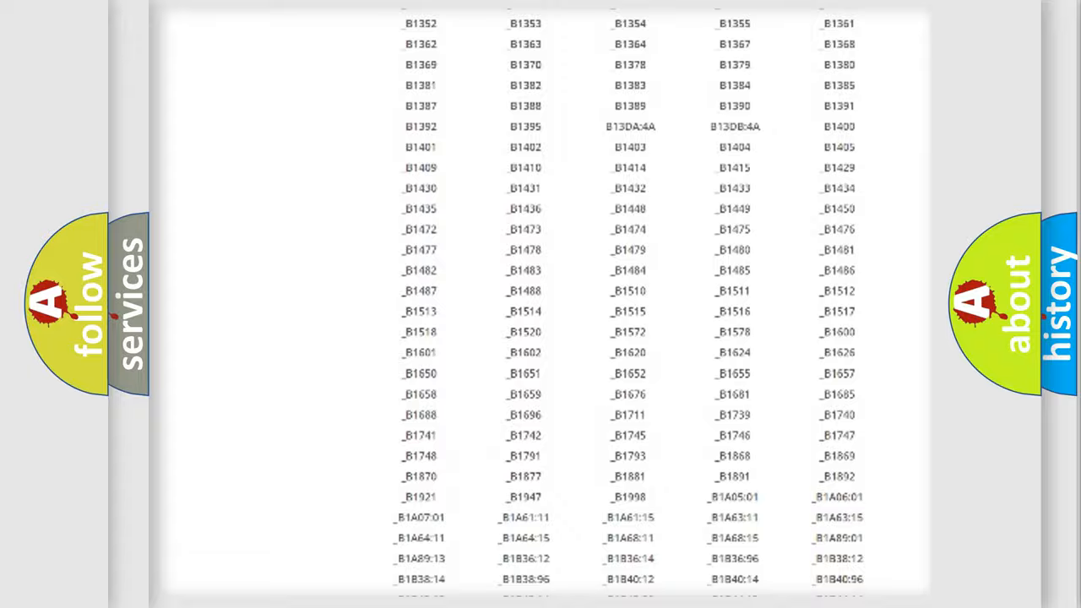
scroll("up", 3)
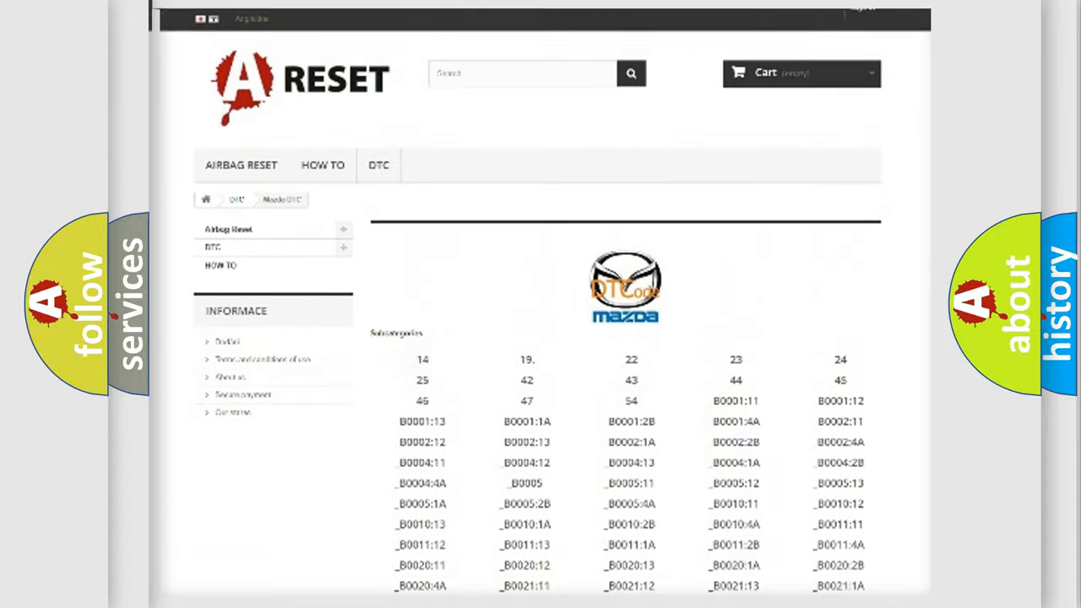